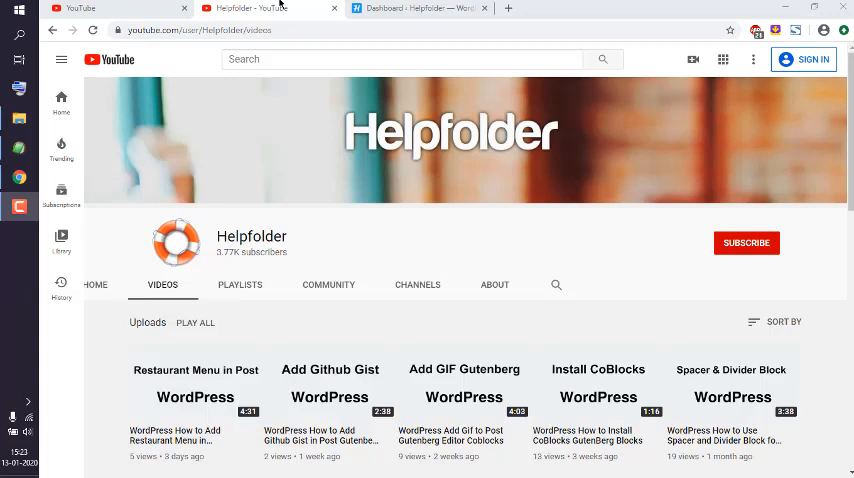
View the forum page on the site front end, then return to the admin dashboard.
left_click(410, 8)
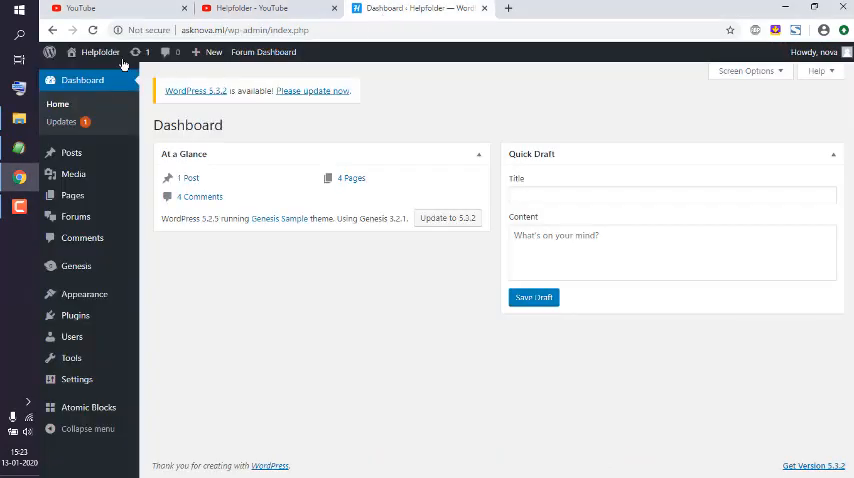
left_click(508, 8)
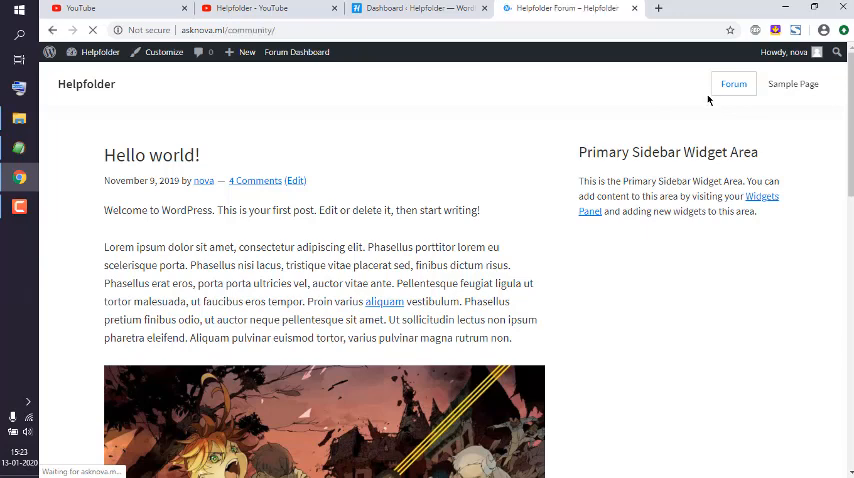
left_click(732, 84)
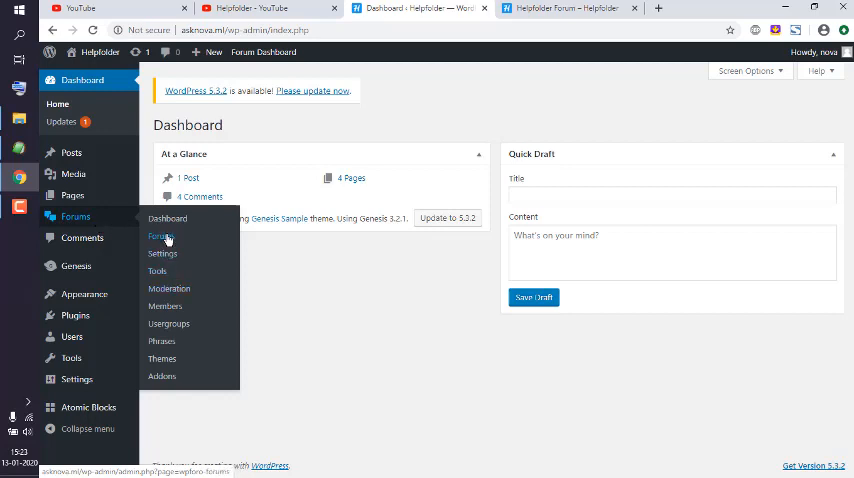
Add a new wpForo forum titled 'WordPress' and tick 'Use as Category'.
left_click(160, 236)
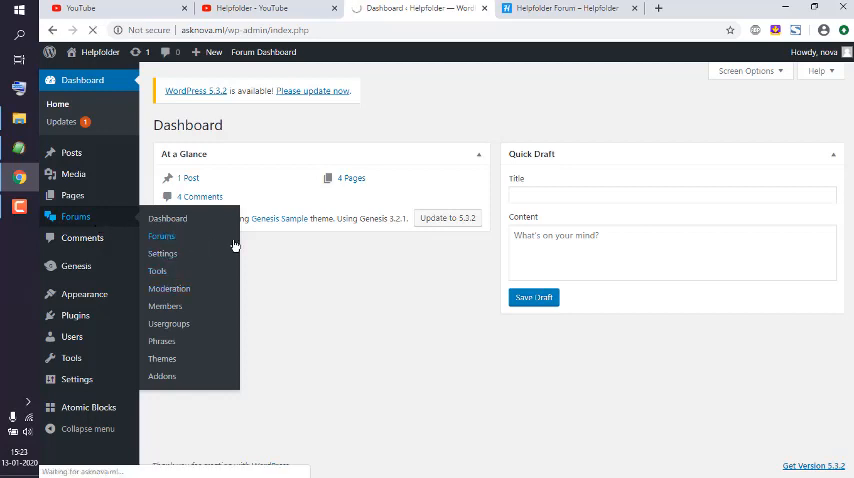
left_click(160, 236)
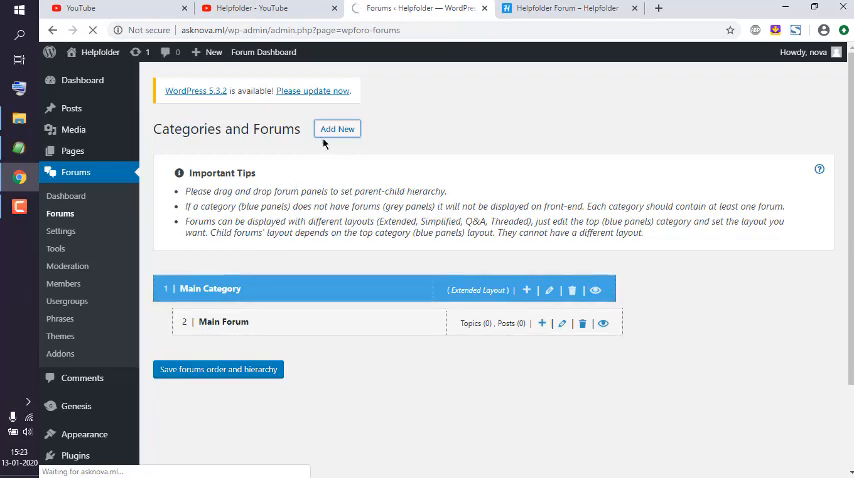
left_click(336, 128)
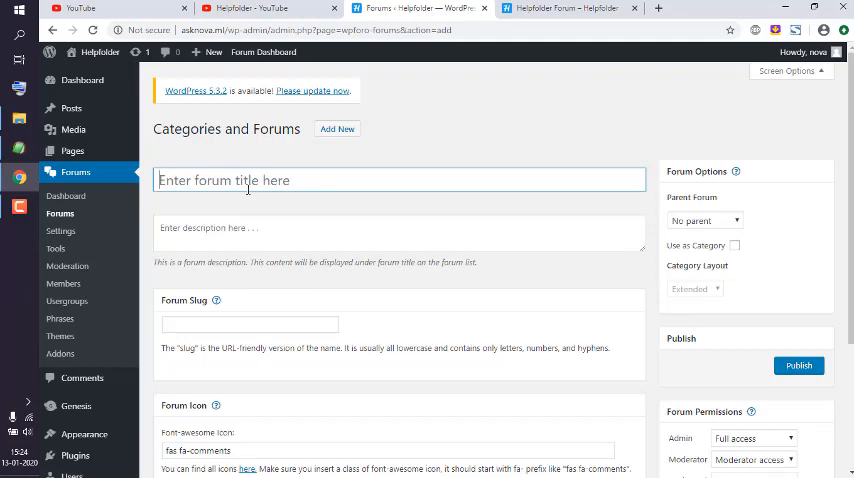
type("WordPress")
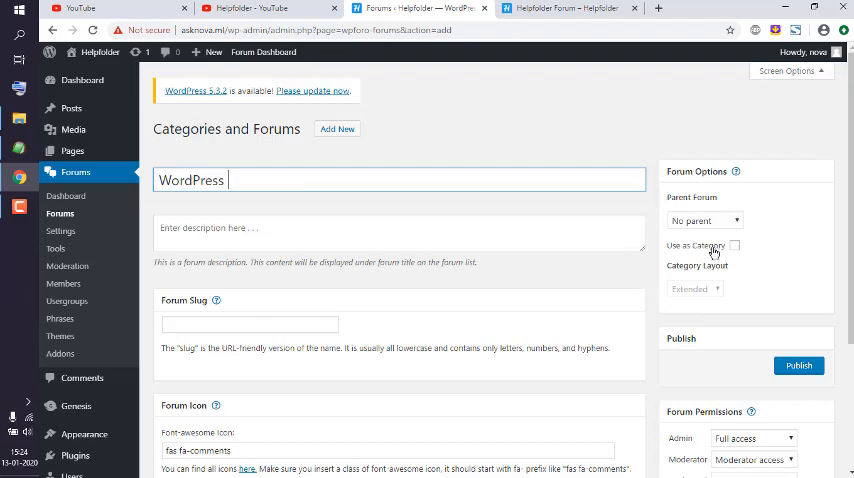
left_click(736, 244)
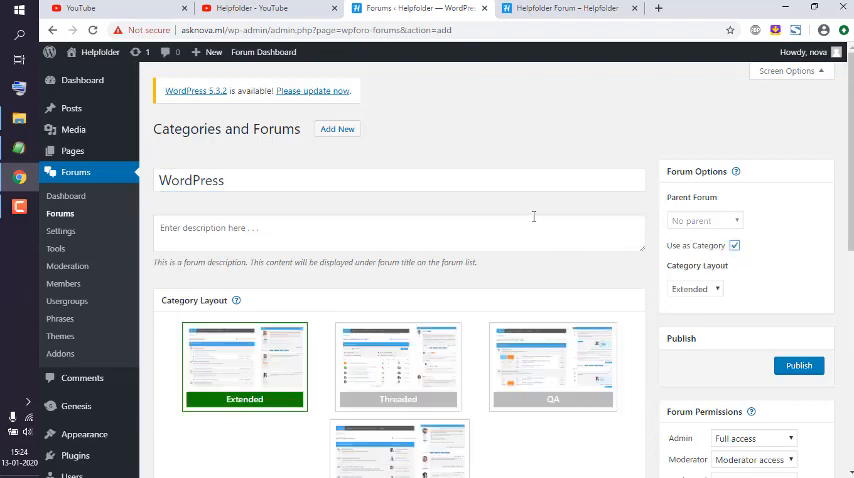
Keep the Extended category layout and publish the WordPress category.
scroll("down", 3)
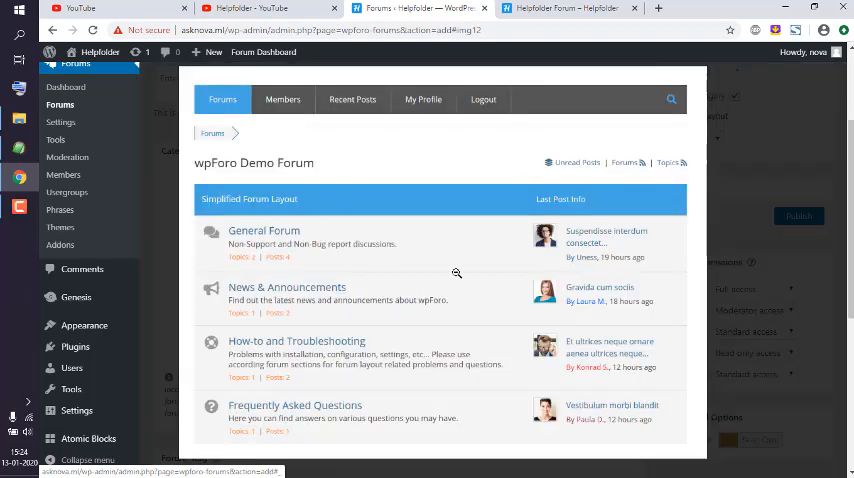
mouse_move(396, 224)
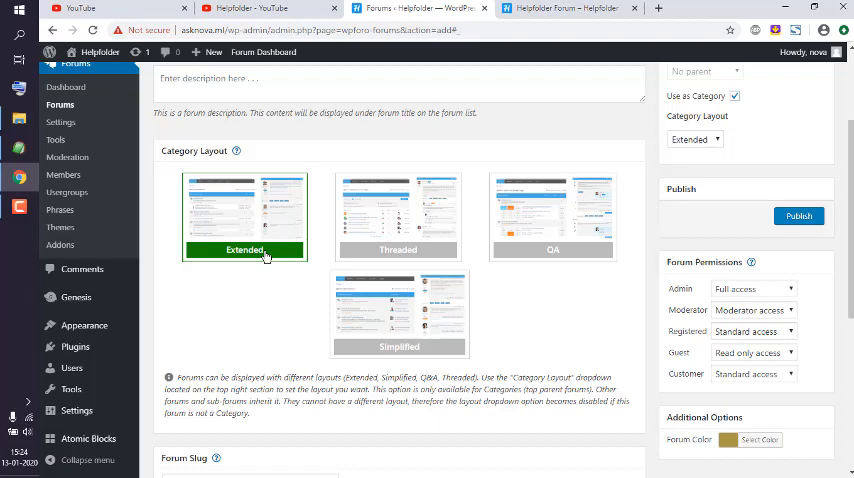
mouse_move(396, 306)
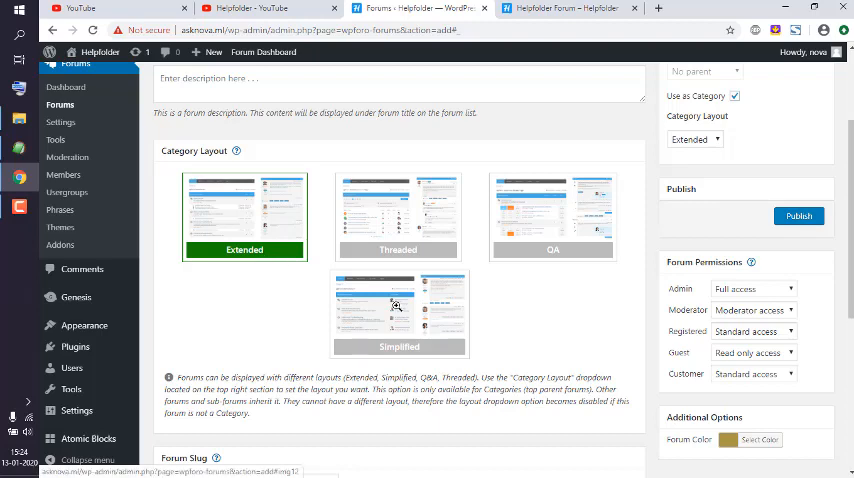
mouse_move(576, 304)
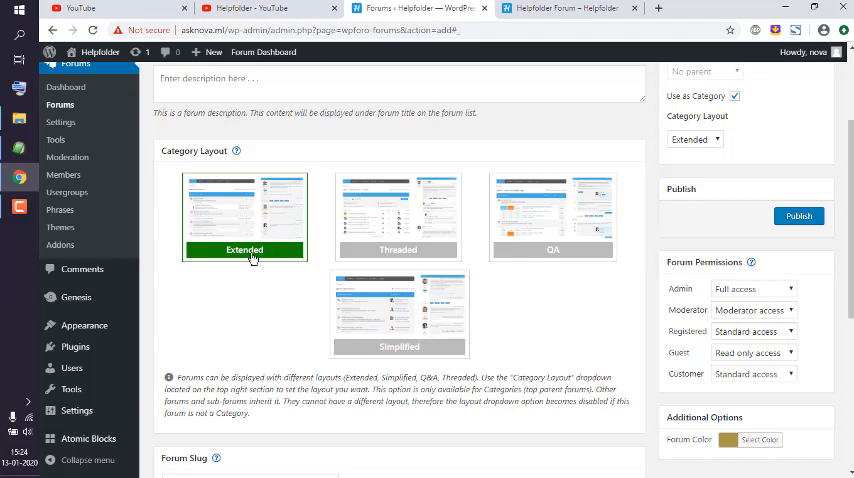
mouse_move(220, 376)
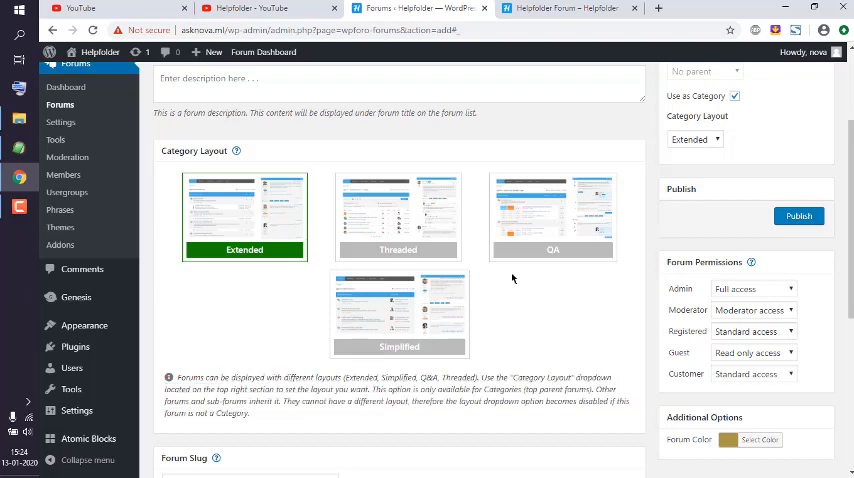
mouse_move(504, 312)
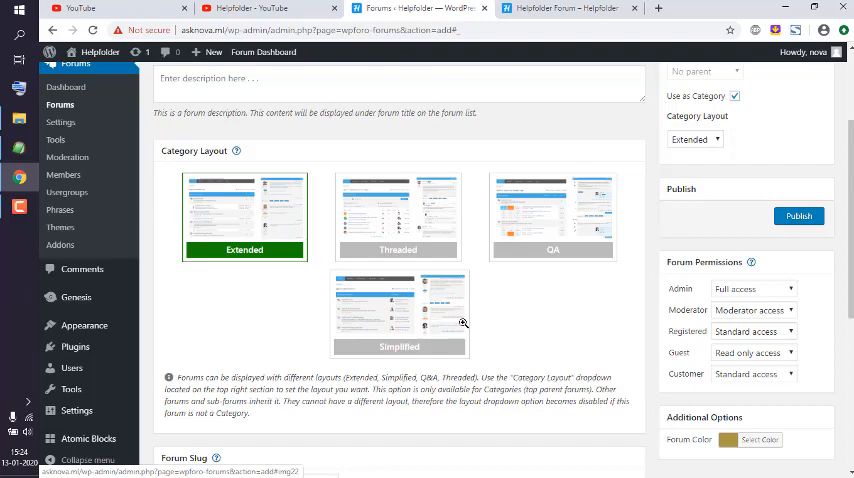
scroll("down", 3)
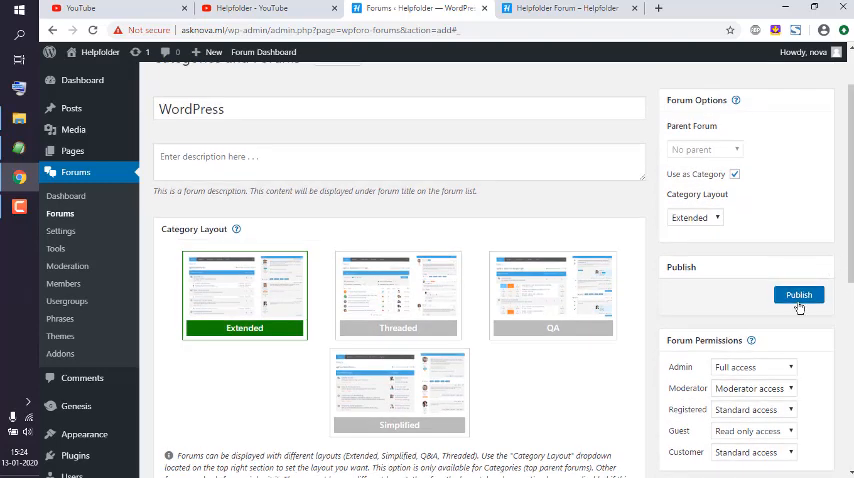
left_click(800, 294)
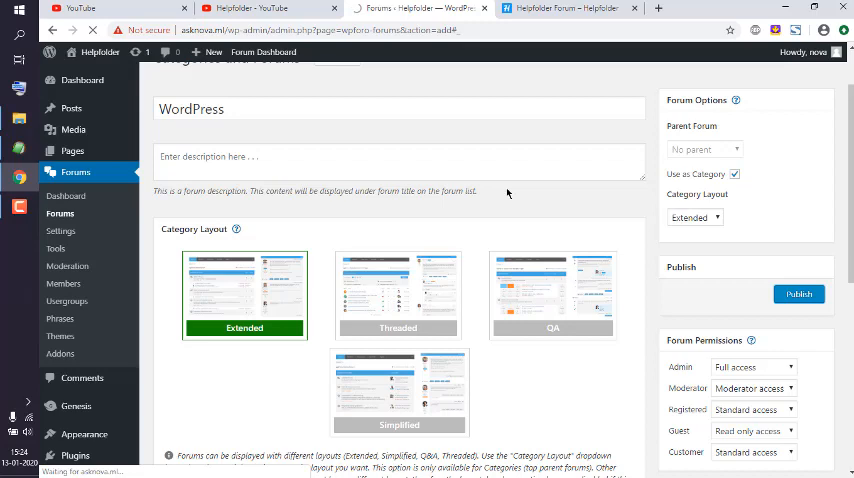
left_click(798, 292)
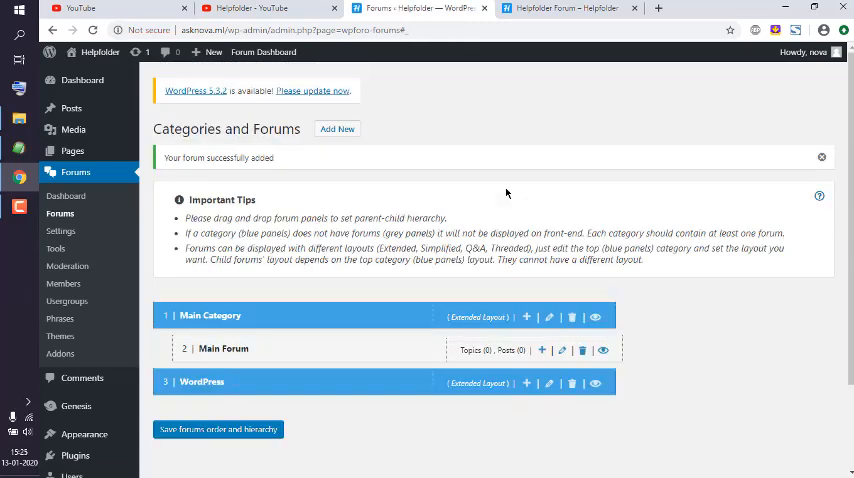
mouse_move(232, 414)
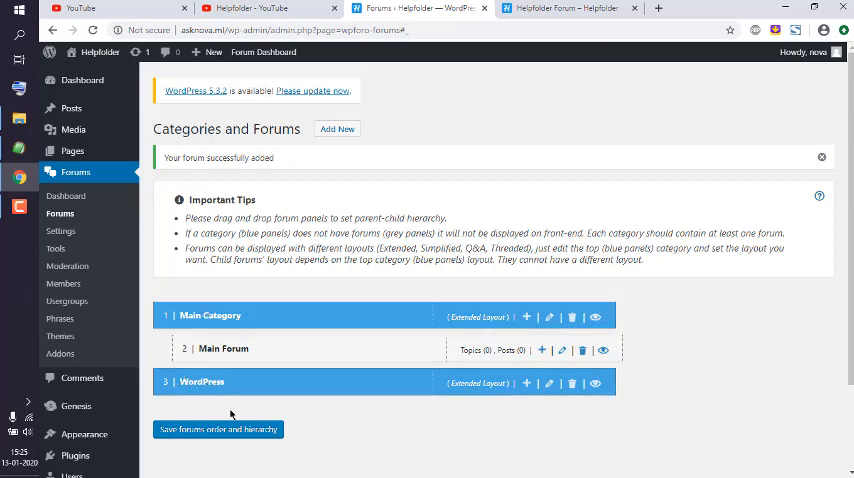
mouse_move(458, 404)
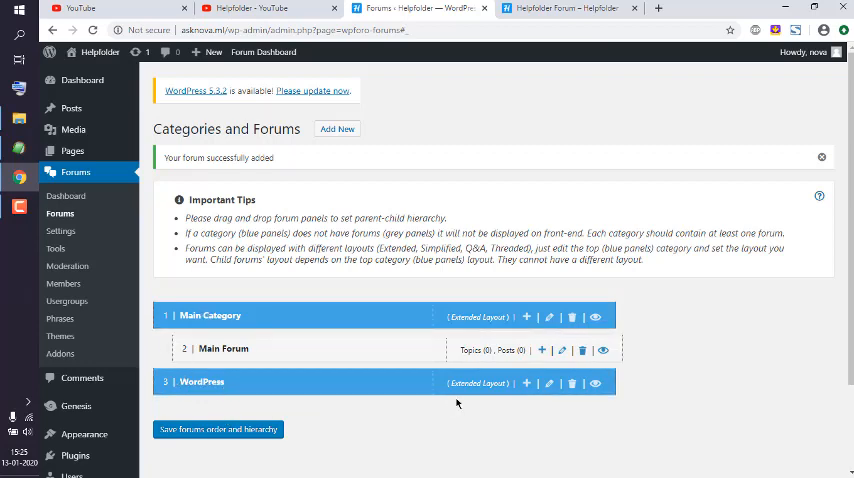
mouse_move(528, 384)
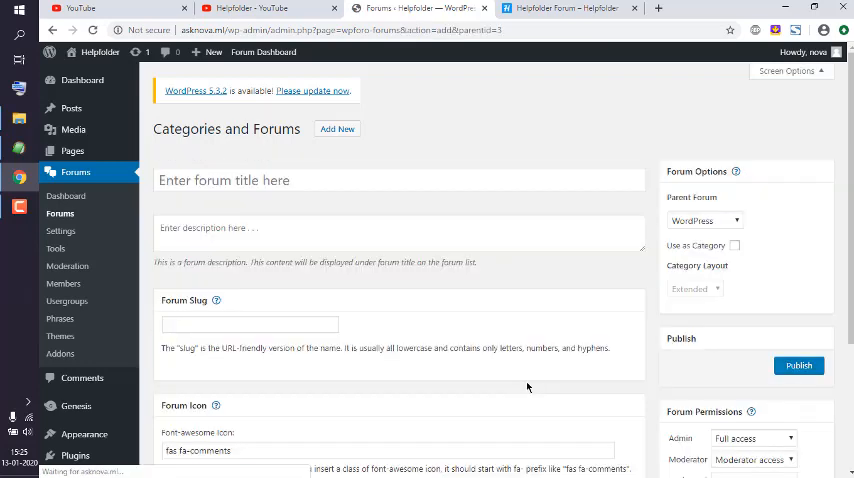
Title the forum 'WordPress Tutorials' with parent forum WordPress and publish it.
type("W")
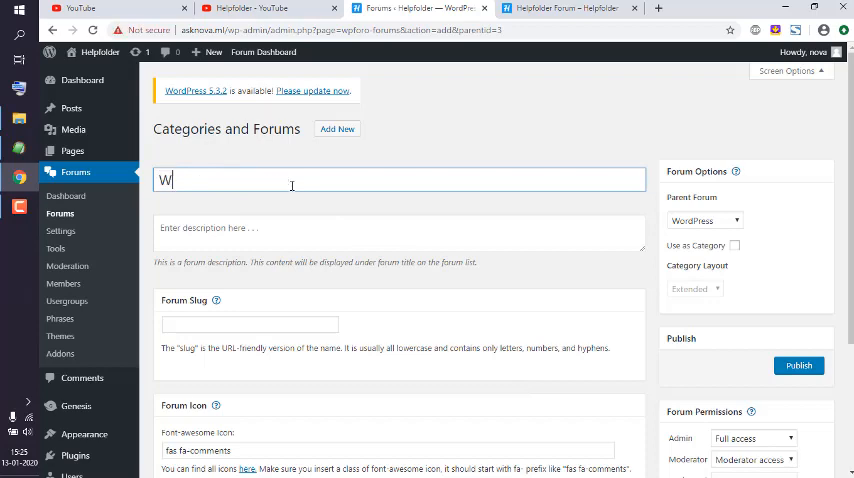
type("ordPress T")
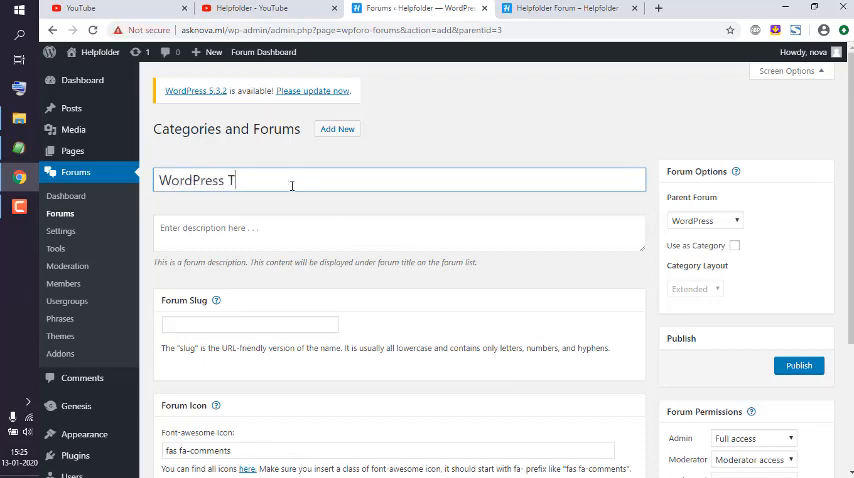
type("utorials")
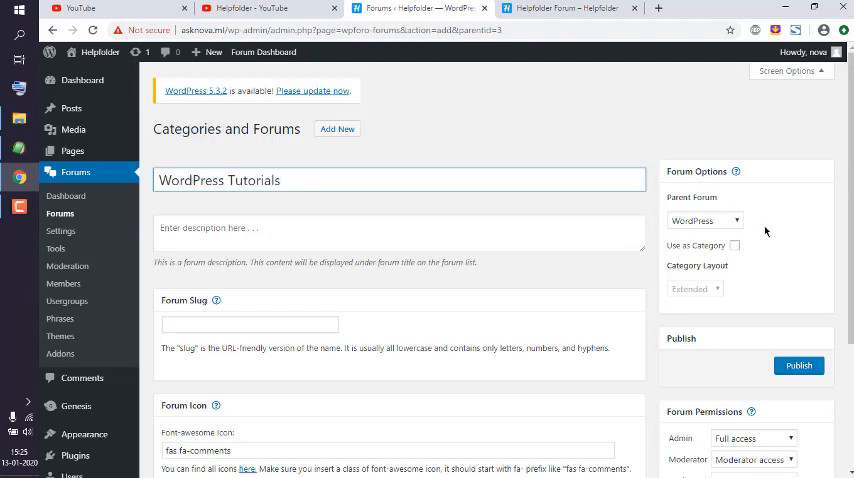
mouse_move(708, 228)
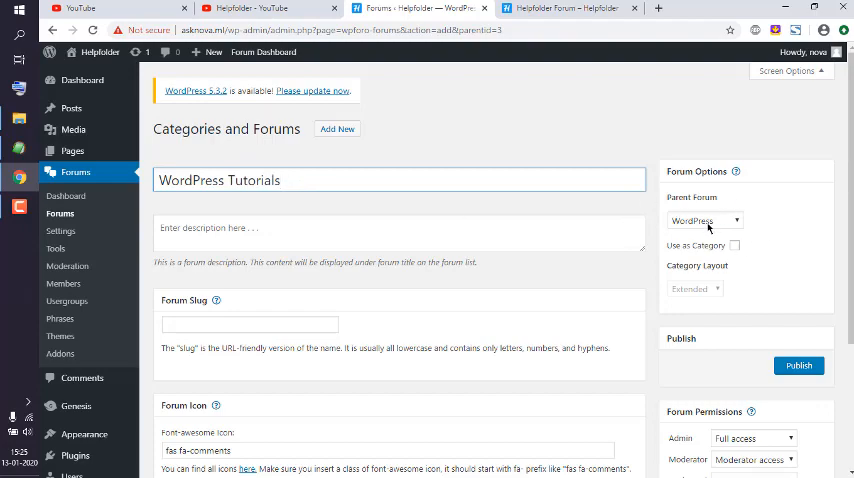
scroll("down", 3)
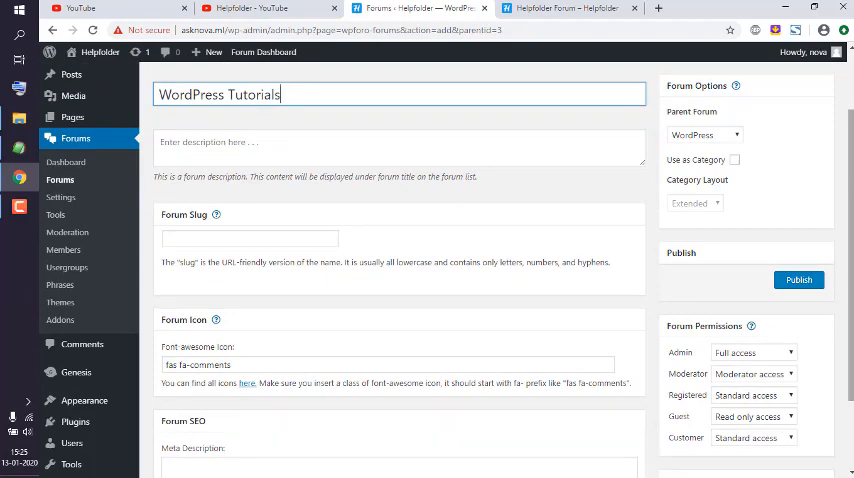
scroll("down", 3)
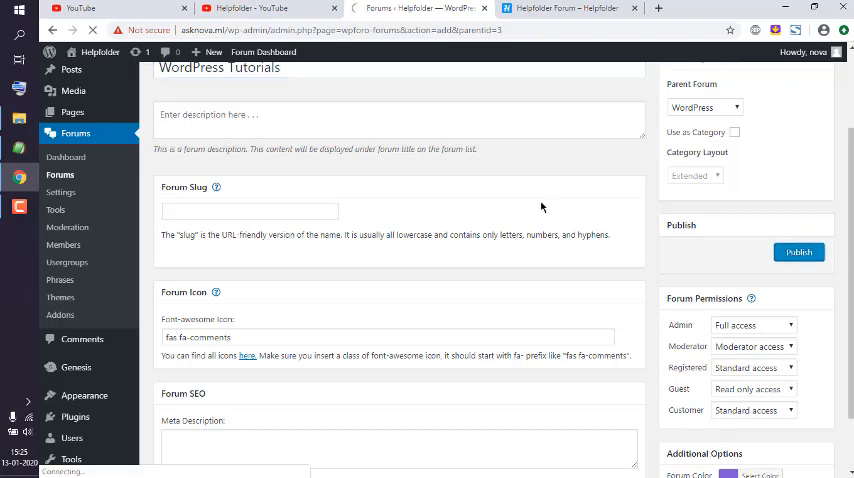
scroll("up", 3)
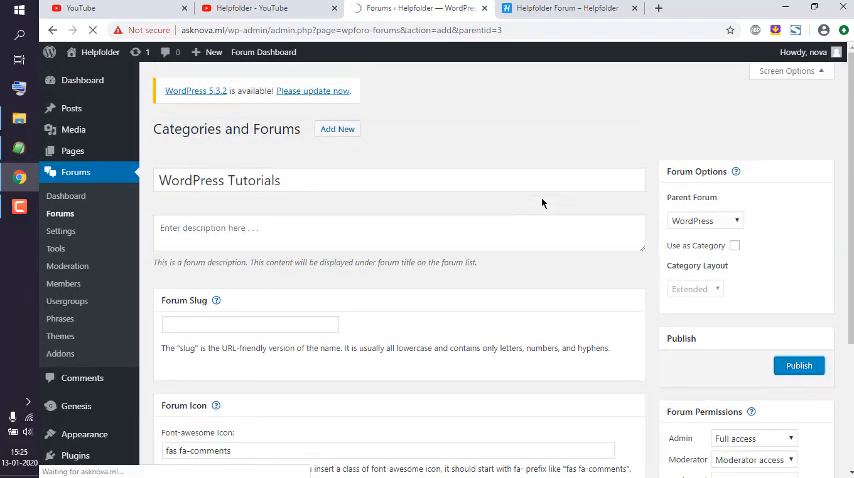
left_click(798, 364)
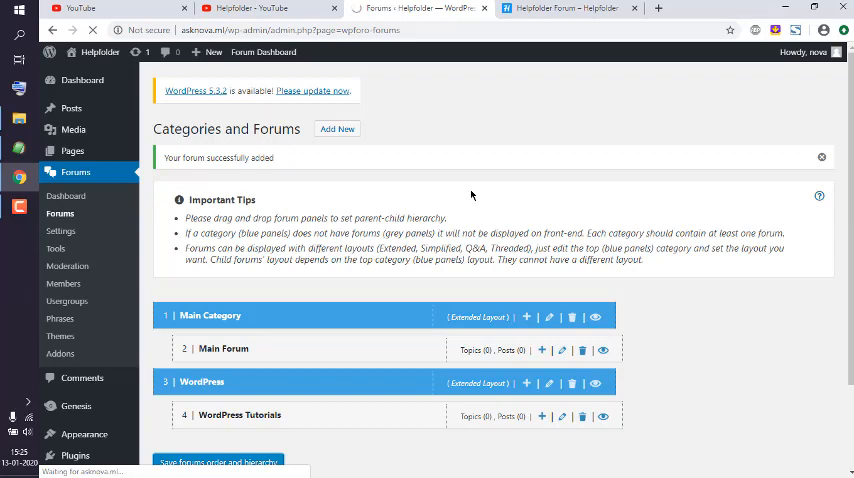
View the front-end forum page showing WordPress Tutorials under the WordPress category.
left_click(216, 460)
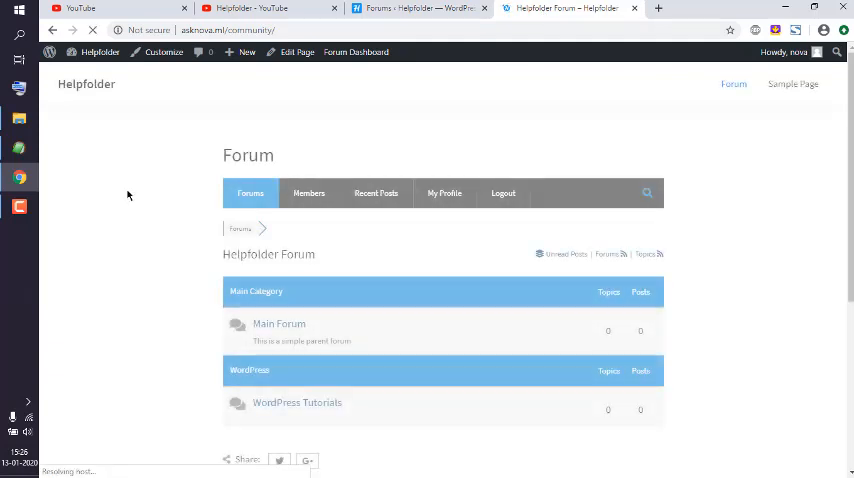
Go into the WordPress Tutorials forum page on the live site, which lists no topics.
scroll("down", 3)
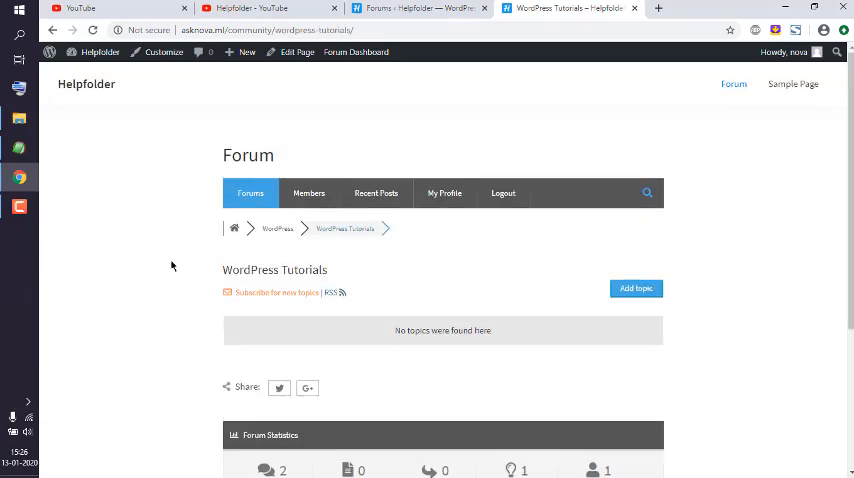
mouse_move(464, 312)
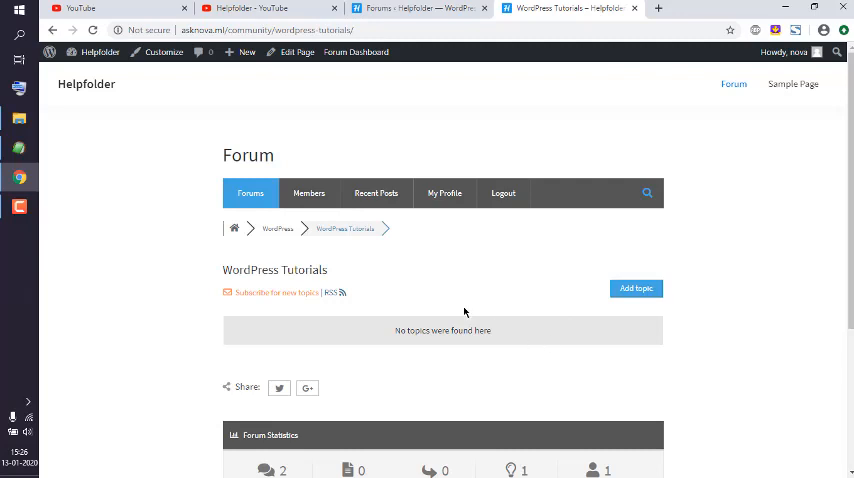
mouse_move(206, 320)
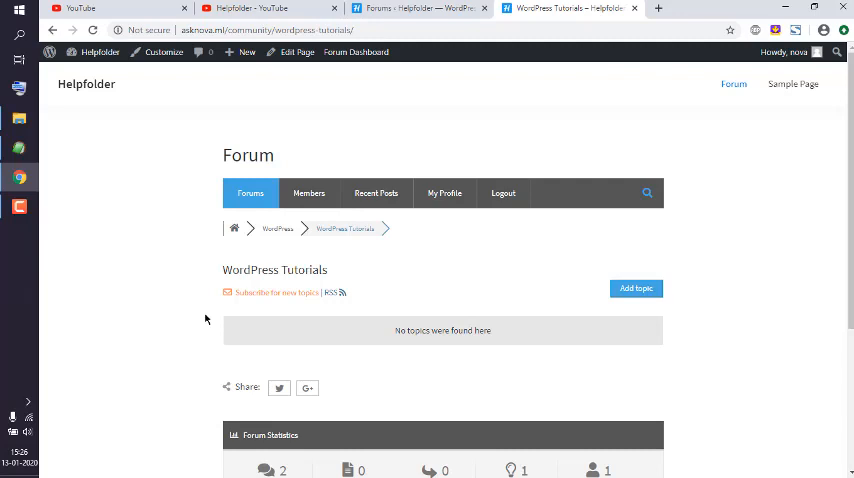
mouse_move(292, 252)
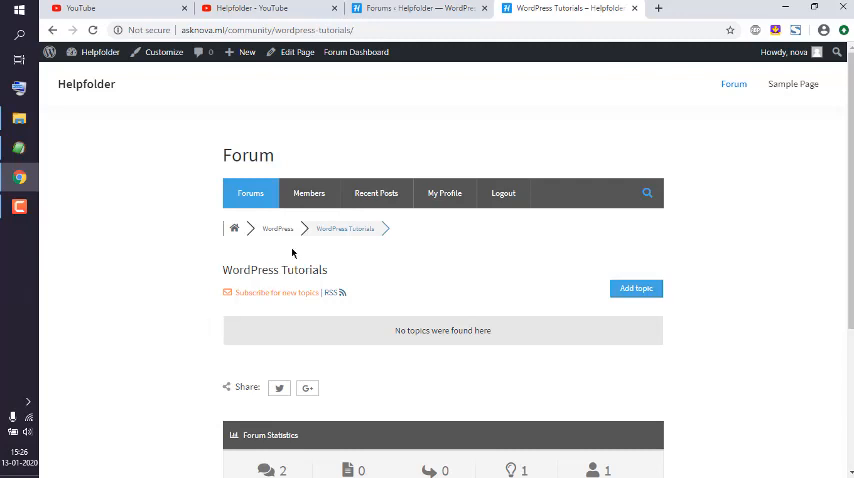
left_click(410, 8)
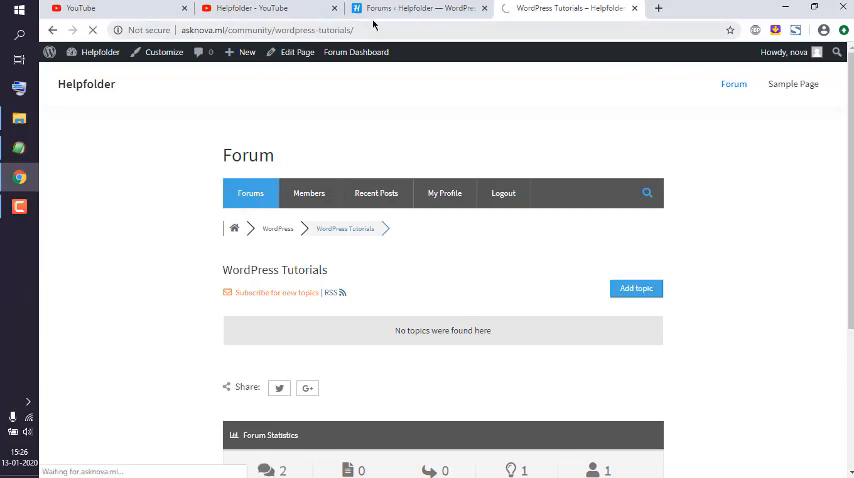